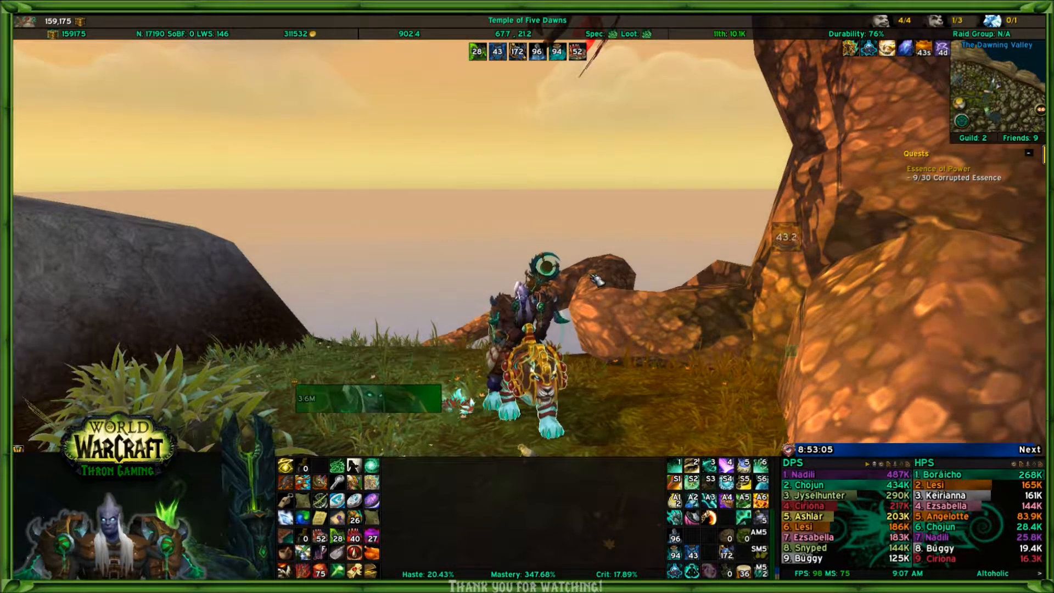
{"action": "mouse_move", "coordinate": [852, 48]}
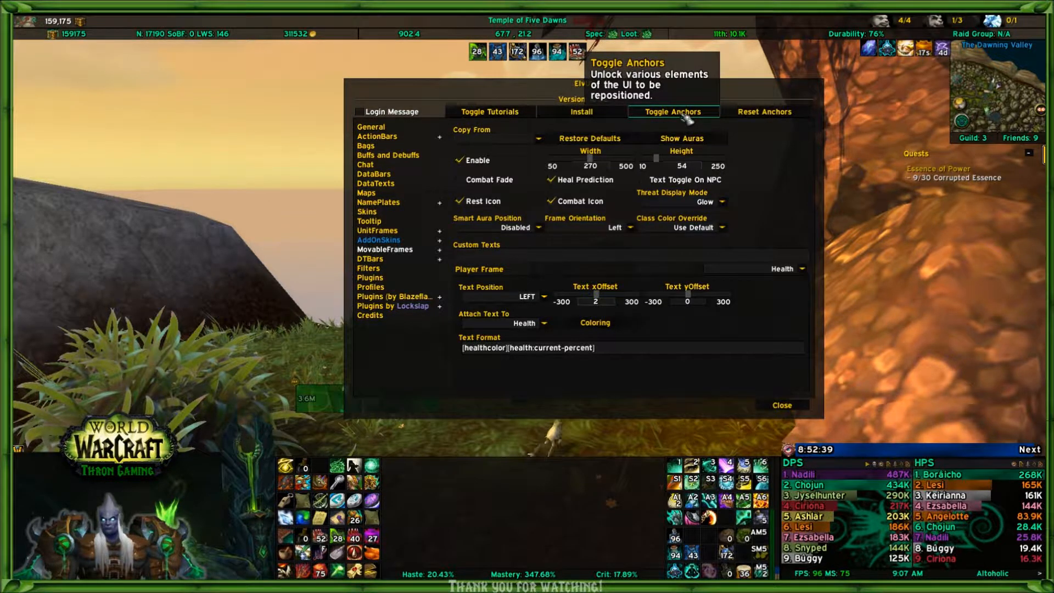
Toggle Anchors so all ElvUI movers unlock and the labelled frame grid covers the screen.
{"action": "left_click", "coordinate": [673, 112]}
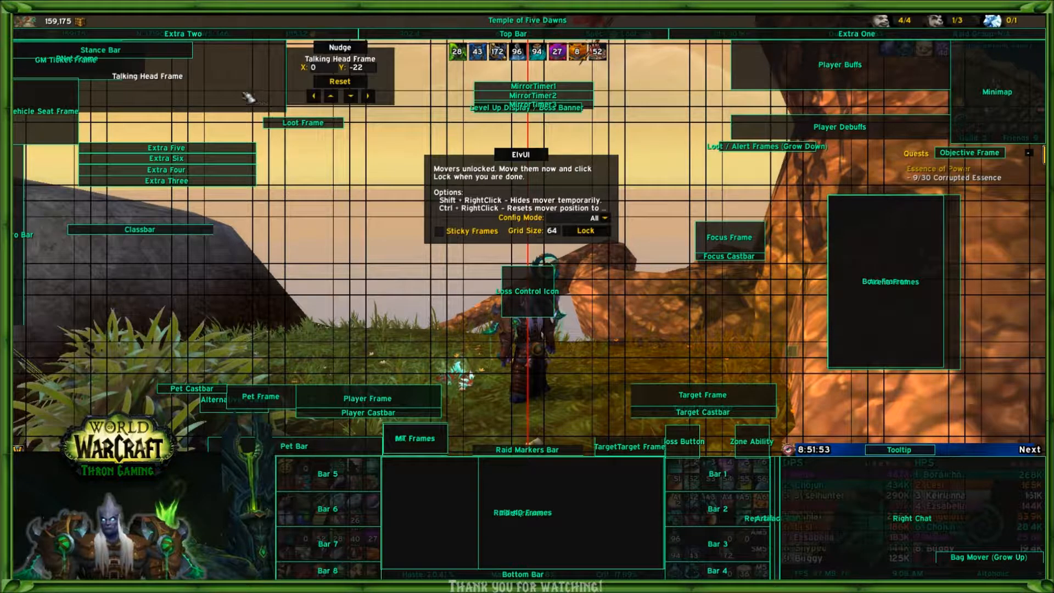
{"action": "mouse_move", "coordinate": [282, 104]}
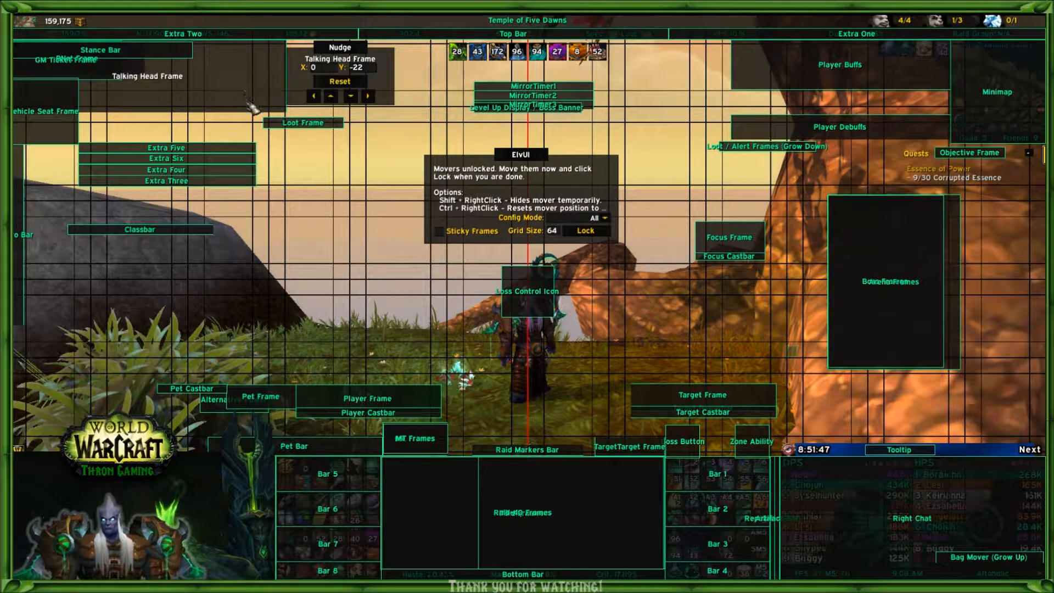
{"action": "mouse_move", "coordinate": [184, 64]}
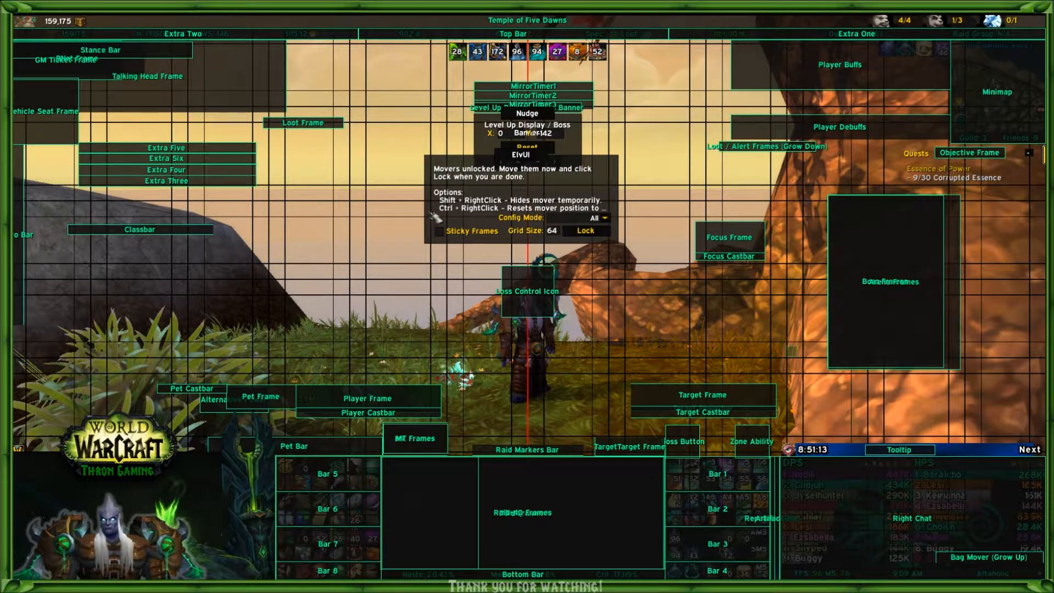
{"action": "left_click", "coordinate": [603, 217]}
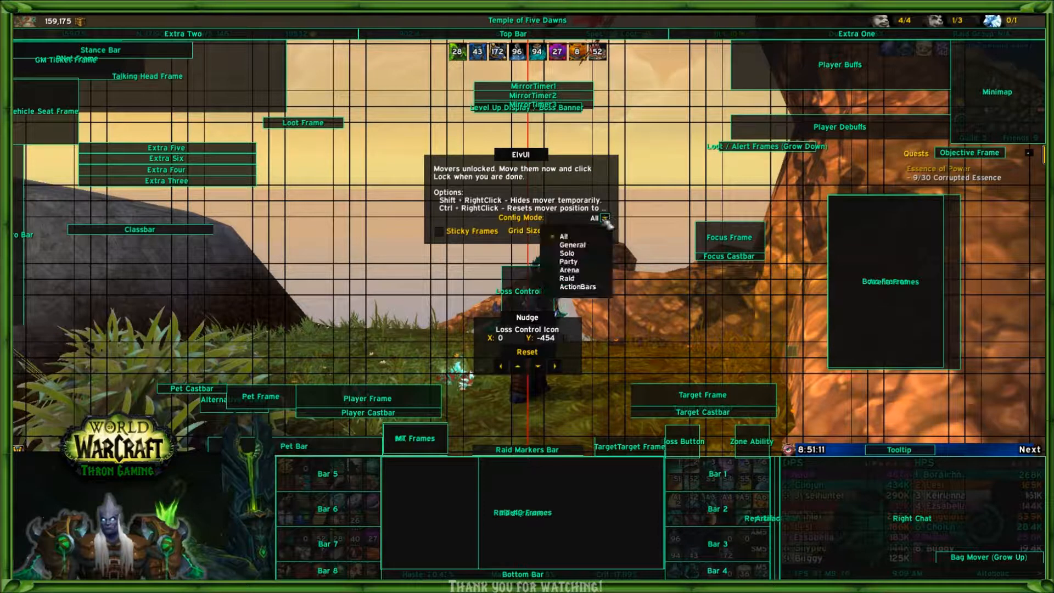
{"action": "mouse_move", "coordinate": [567, 254]}
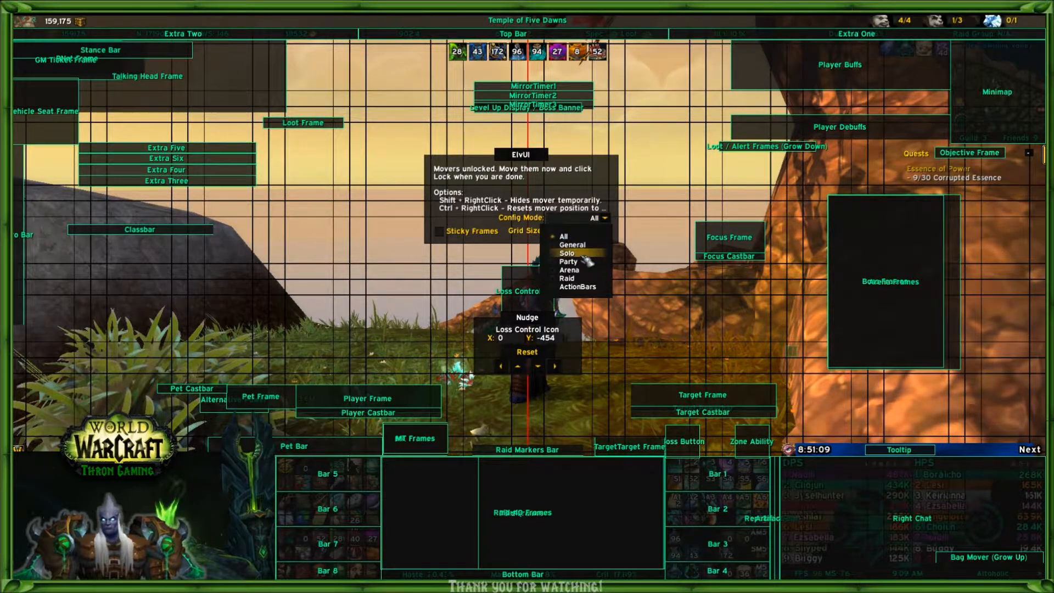
{"action": "left_click", "coordinate": [568, 254]}
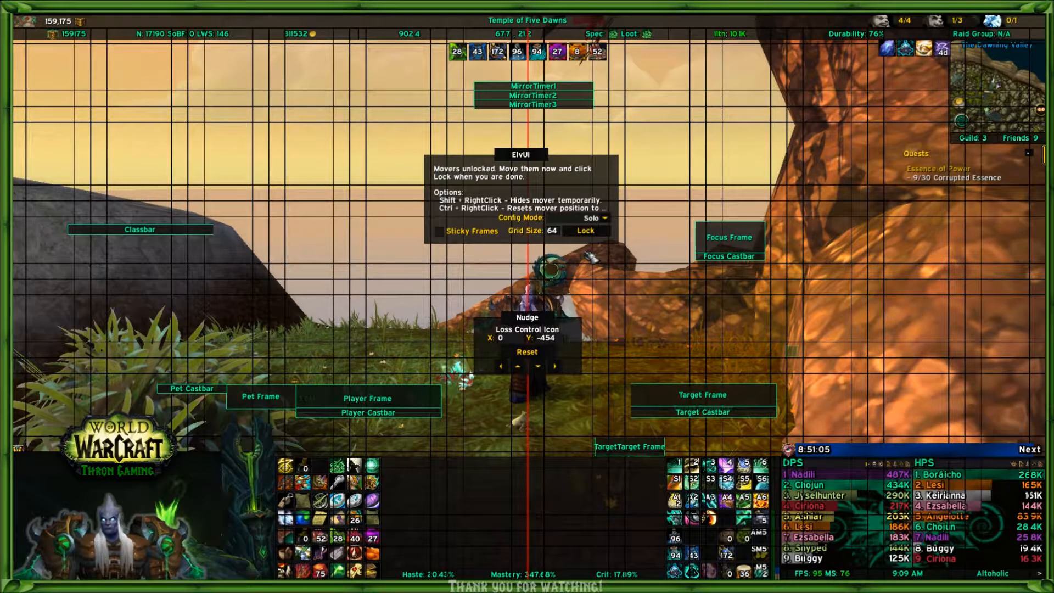
{"action": "left_click", "coordinate": [594, 217]}
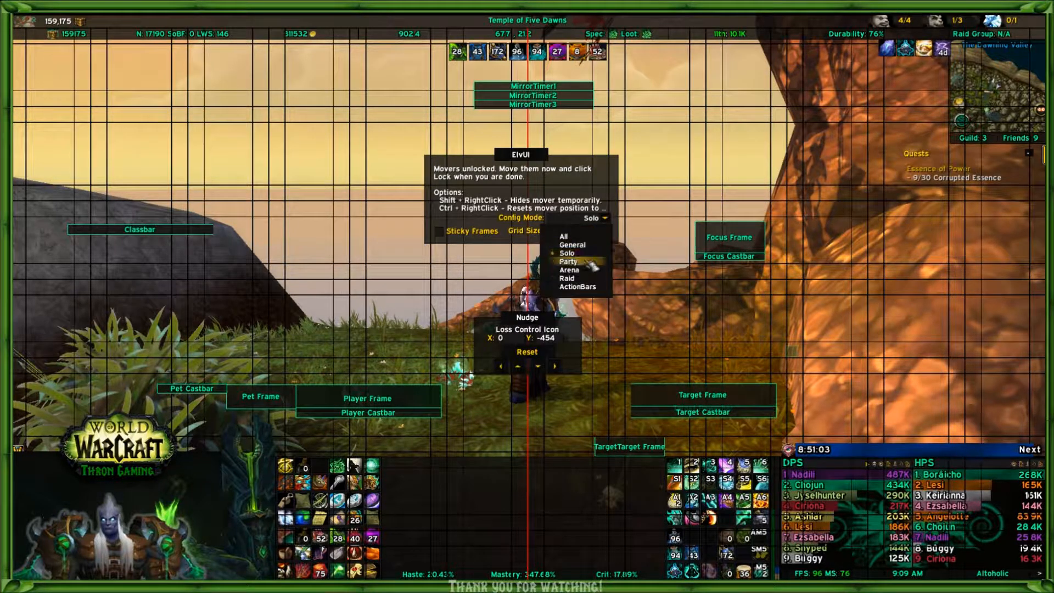
{"action": "left_click", "coordinate": [570, 262]}
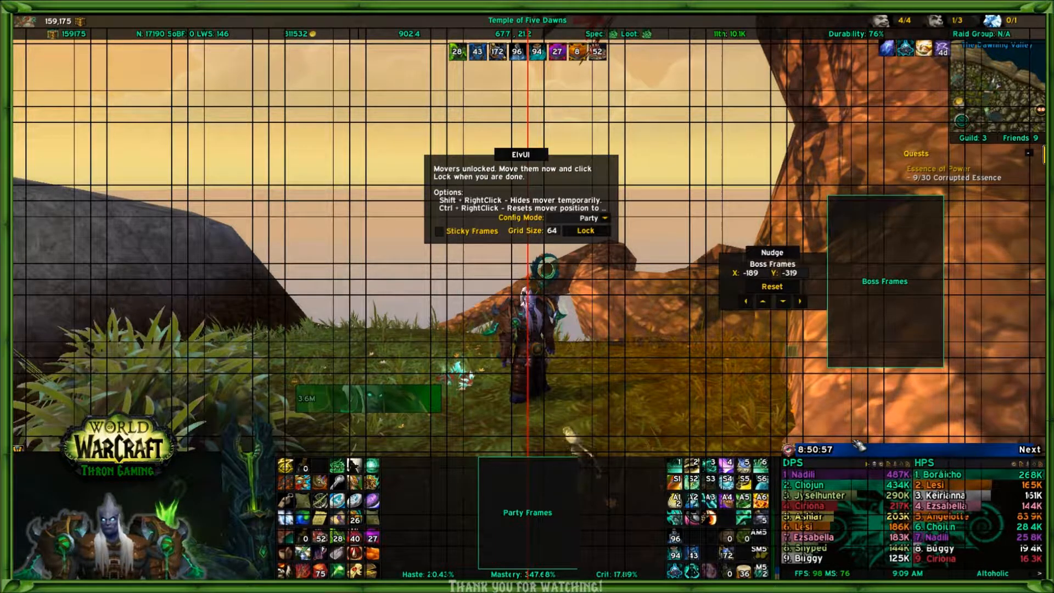
{"action": "left_click", "coordinate": [594, 217]}
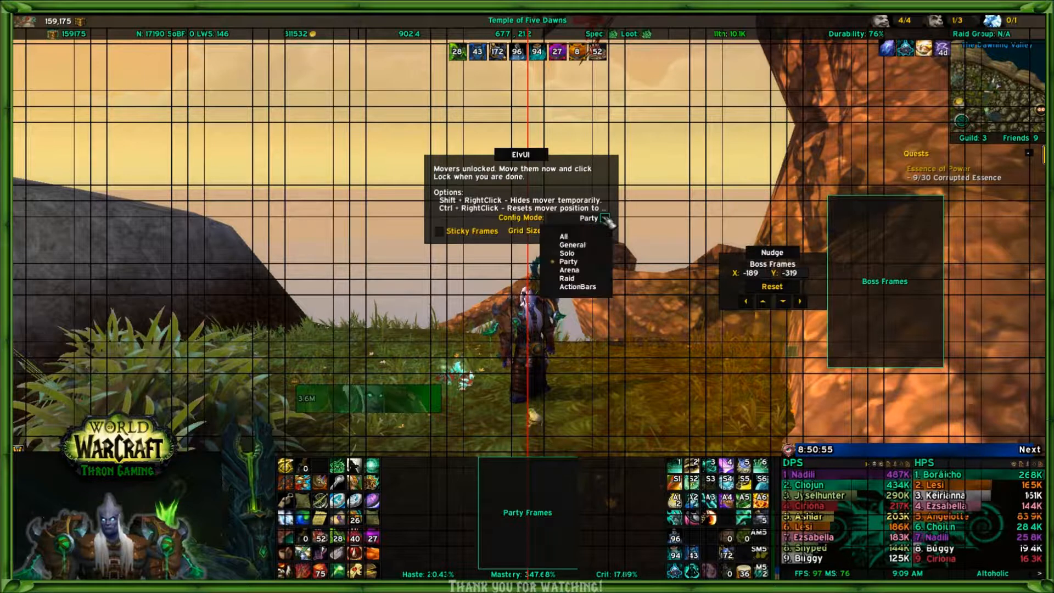
{"action": "left_click", "coordinate": [569, 270]}
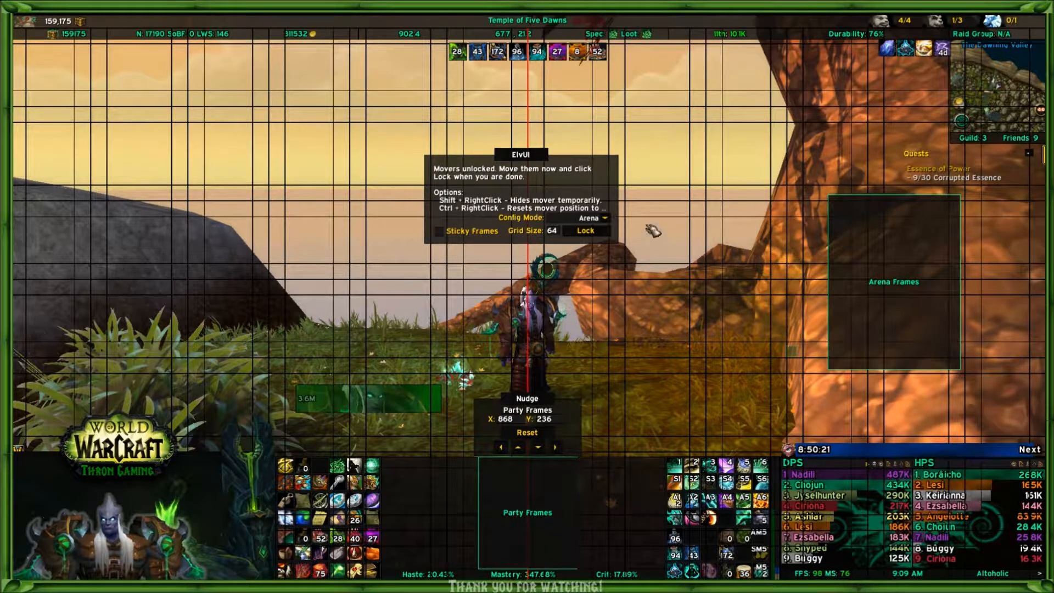
{"action": "left_click", "coordinate": [593, 217]}
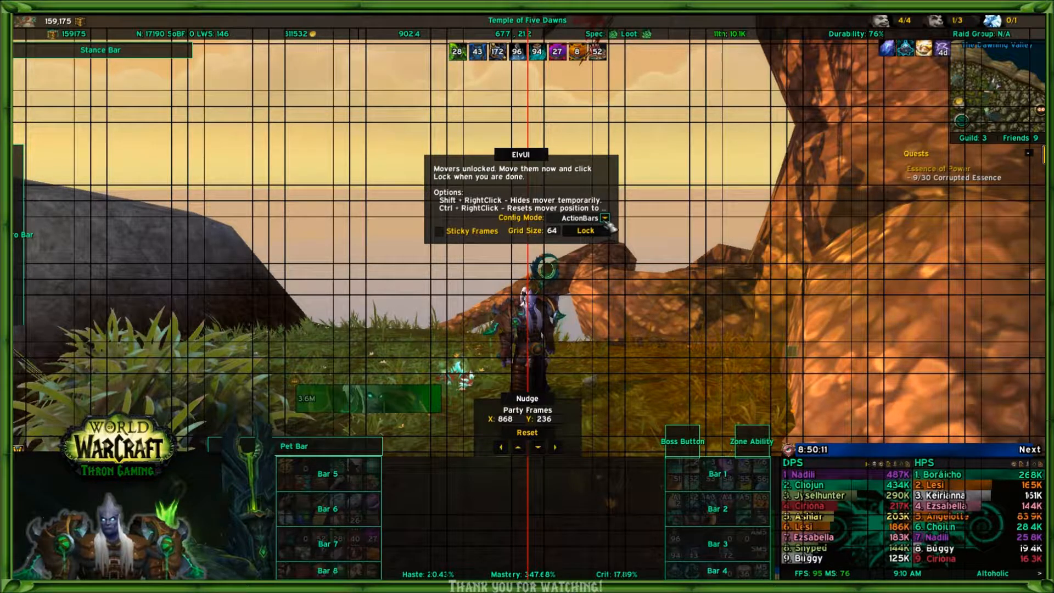
{"action": "left_click", "coordinate": [602, 218]}
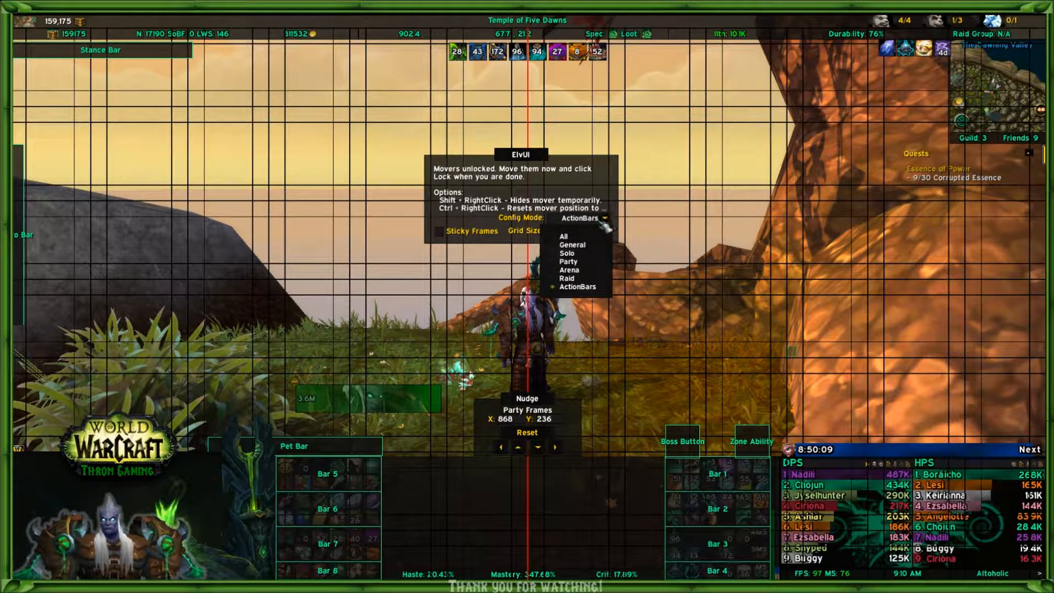
{"action": "left_click", "coordinate": [562, 236]}
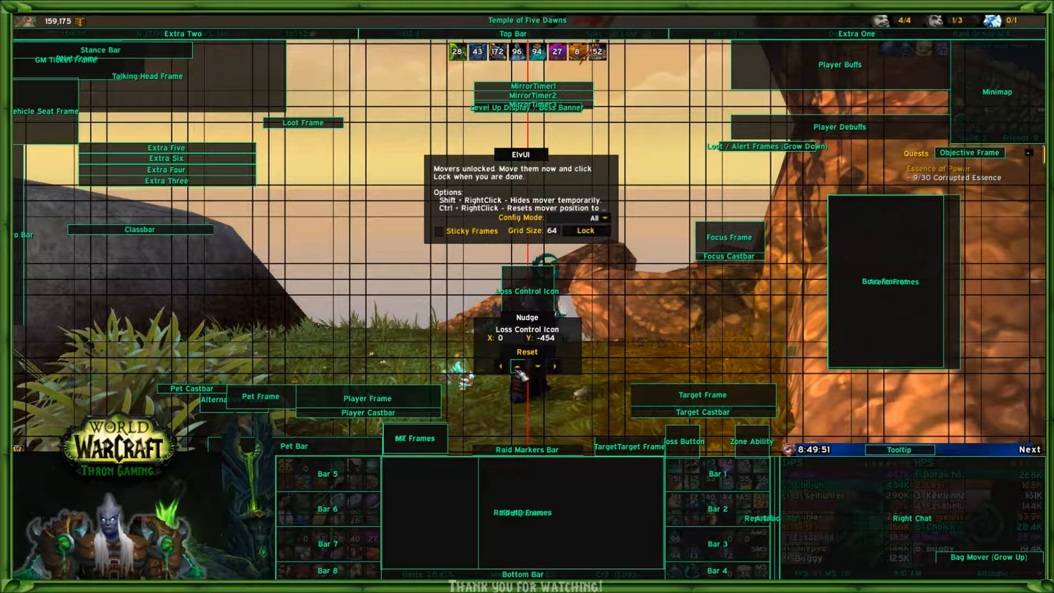
Nudge the Loss Control Icon up two pixels, from Y -454 to -452.
{"action": "left_click", "coordinate": [528, 365]}
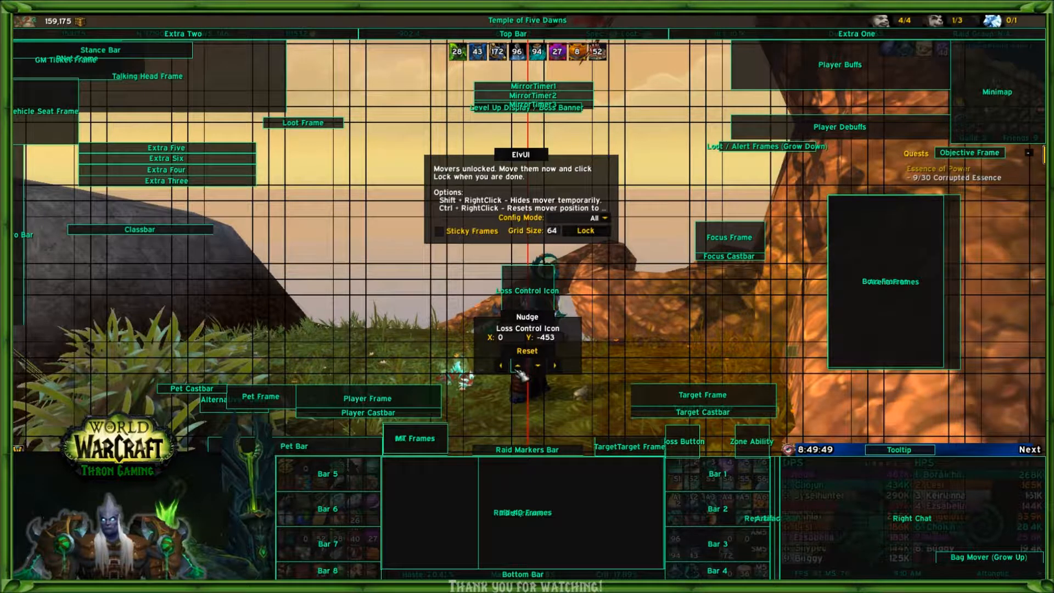
{"action": "left_click", "coordinate": [516, 365]}
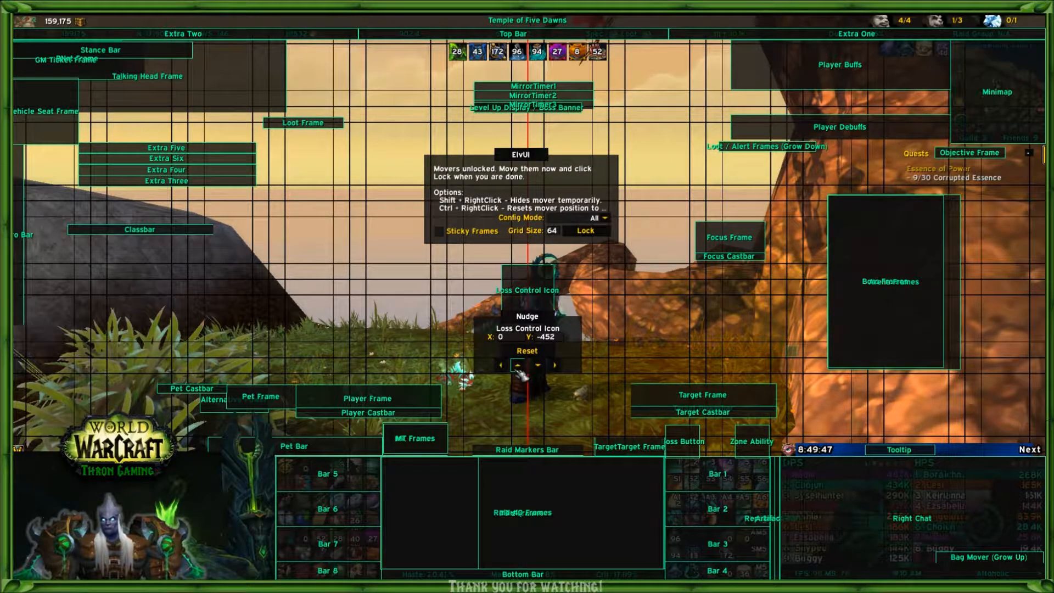